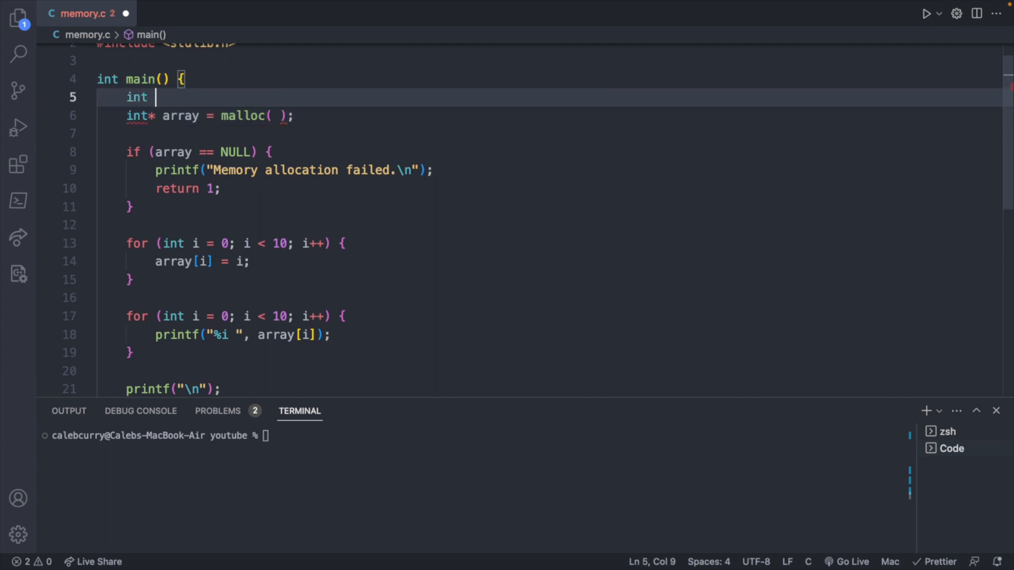
- Declare int count = 10 and allocate malloc(sizeof(int) * count)
{"action": "type", "text": "count = 10;"}
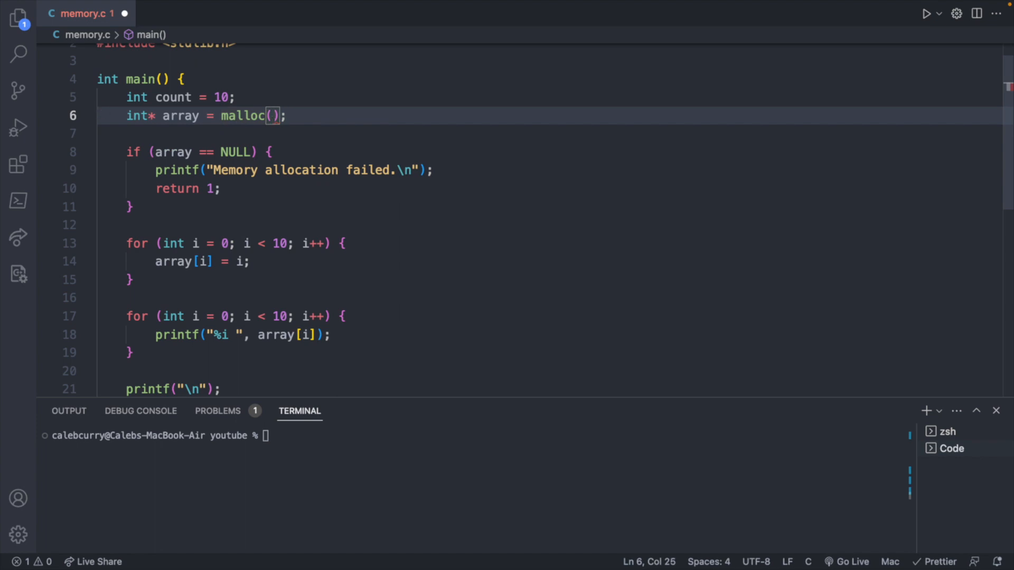
{"action": "type", "text": "sizeof ()"}
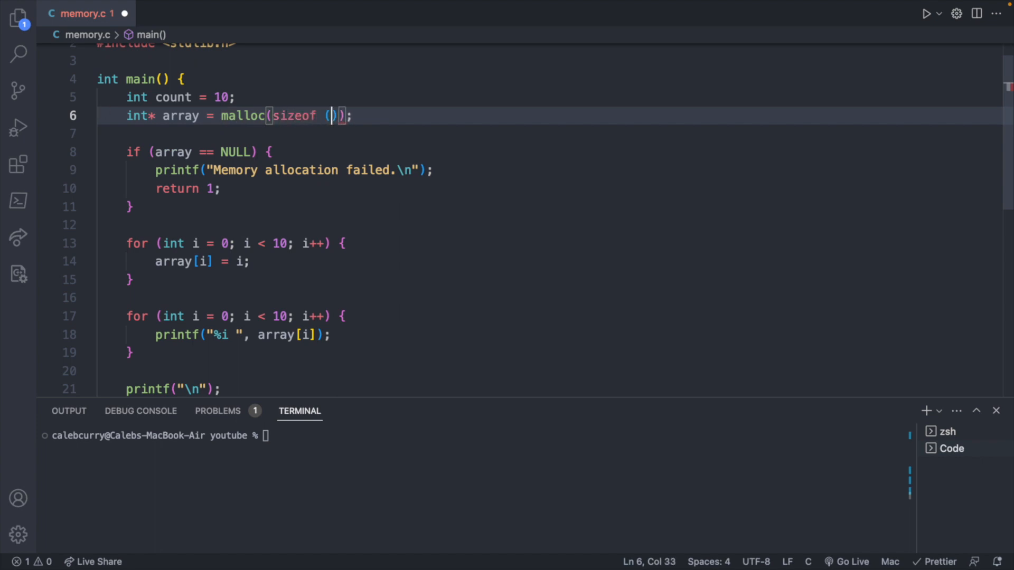
{"action": "type", "text": "int) *"}
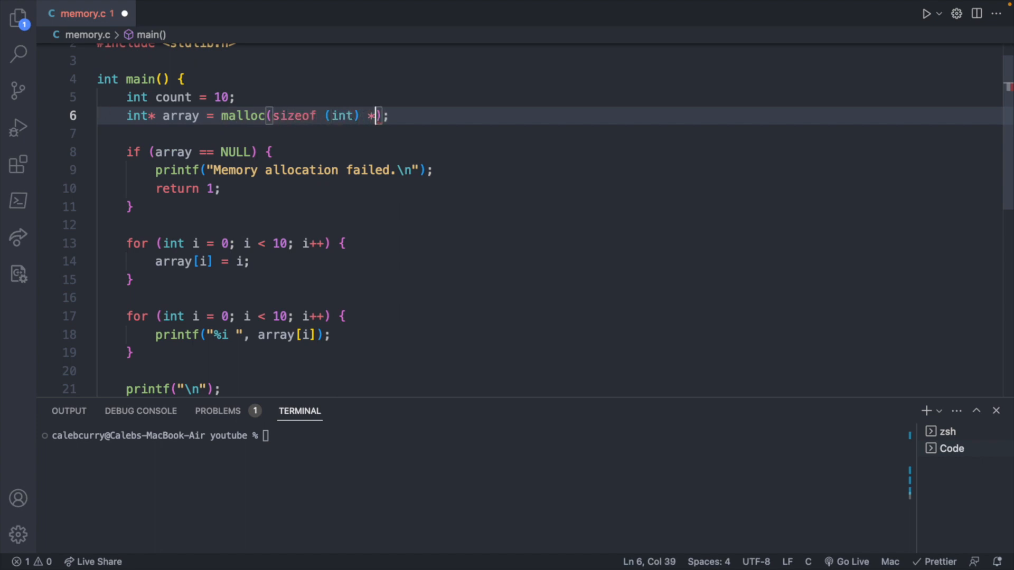
{"action": "type", "text": "count"}
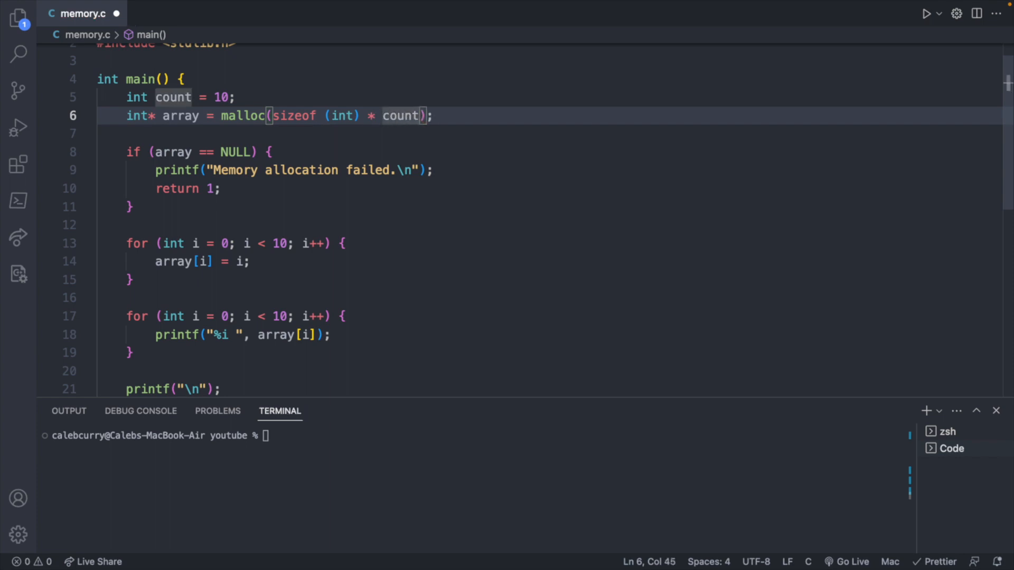
{"action": "left_click", "coordinate": [271, 152]}
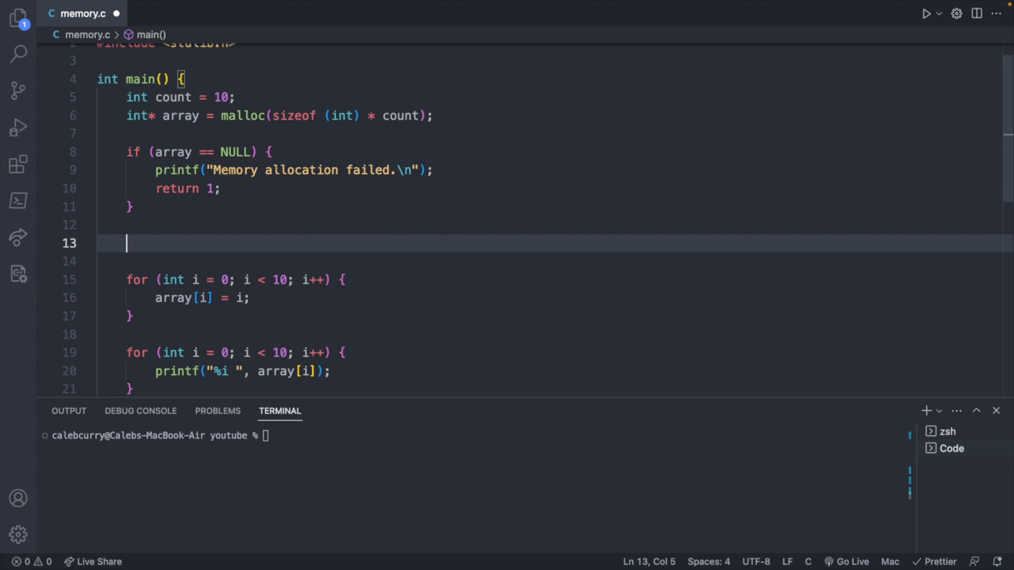
- Declare int* array2 = realloc(array, ...) and increment count with count++
{"action": "type", "text": "int*"}
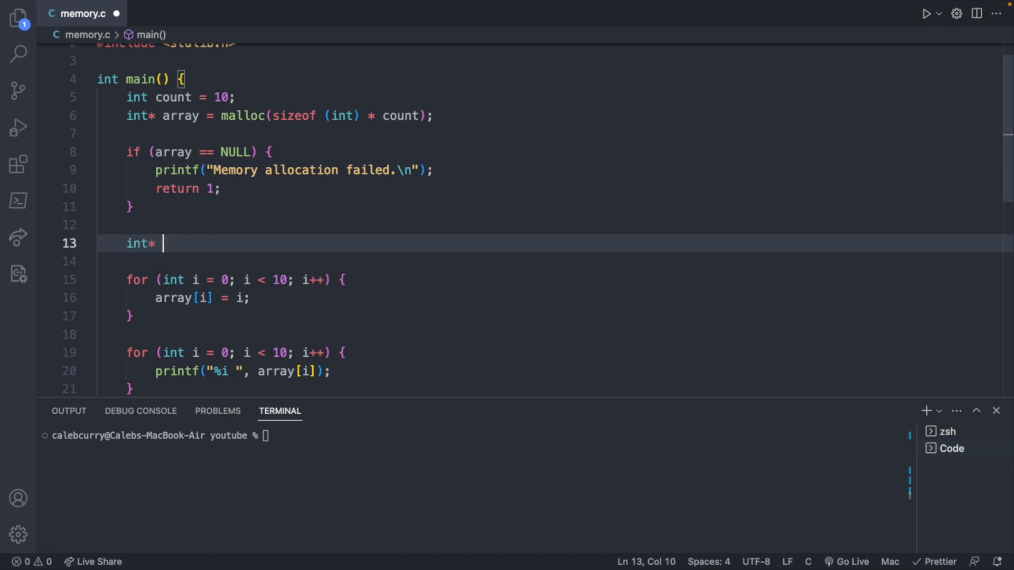
{"action": "type", "text": "array2 = r"}
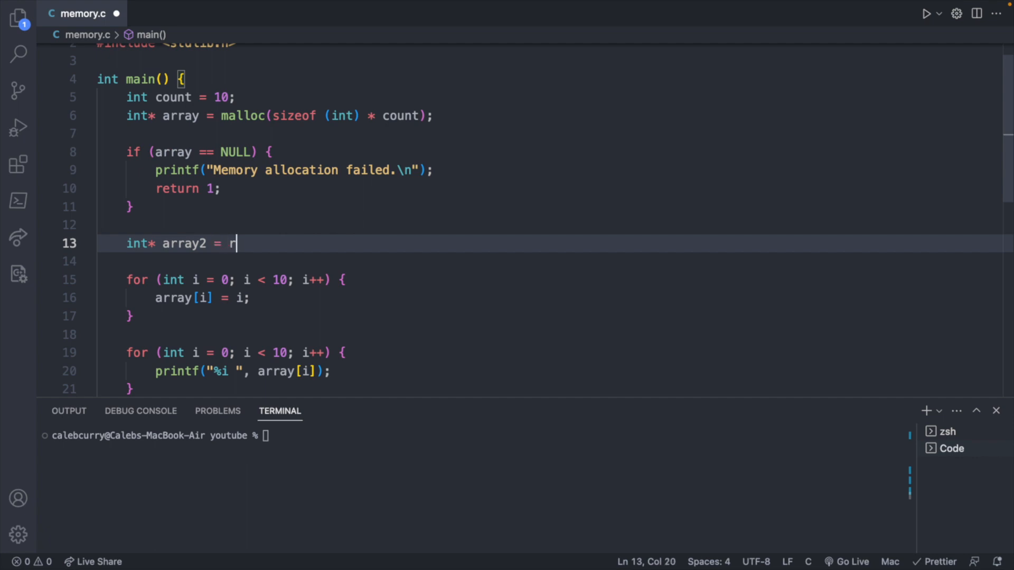
{"action": "type", "text": "ealloc();"}
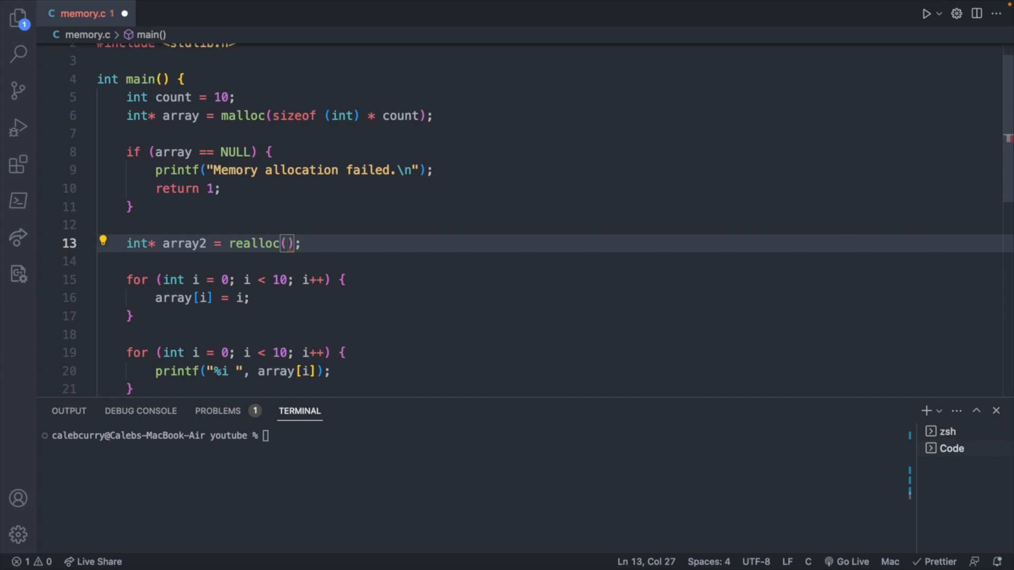
{"action": "type", "text": "array"}
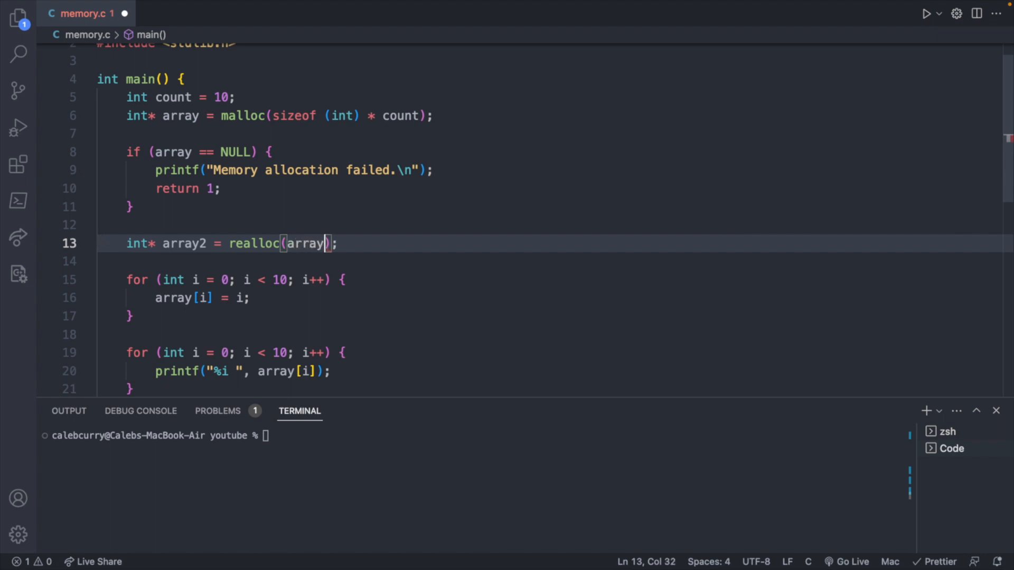
{"action": "type", "text": "\", \""}
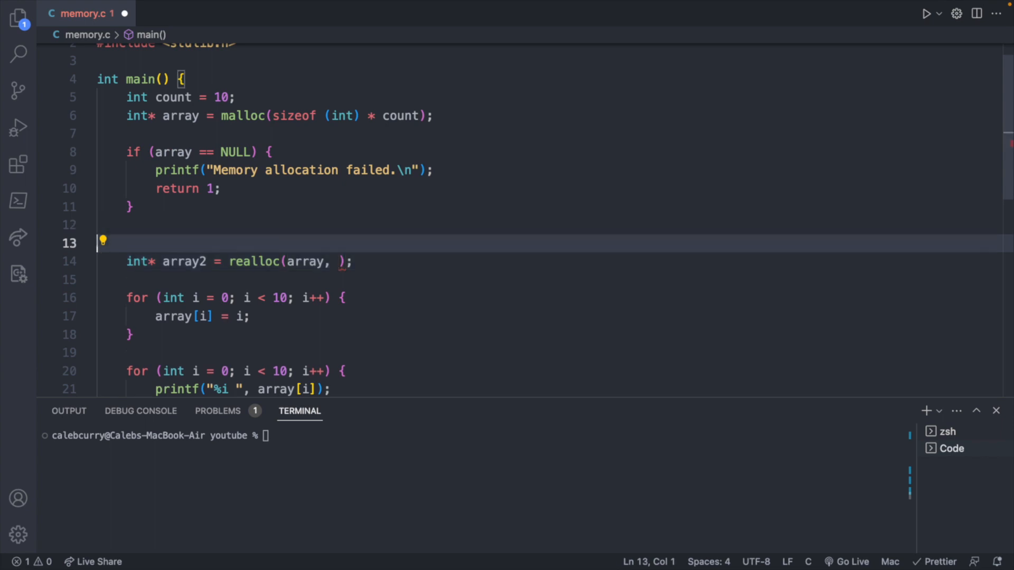
{"action": "type", "text": "count"}
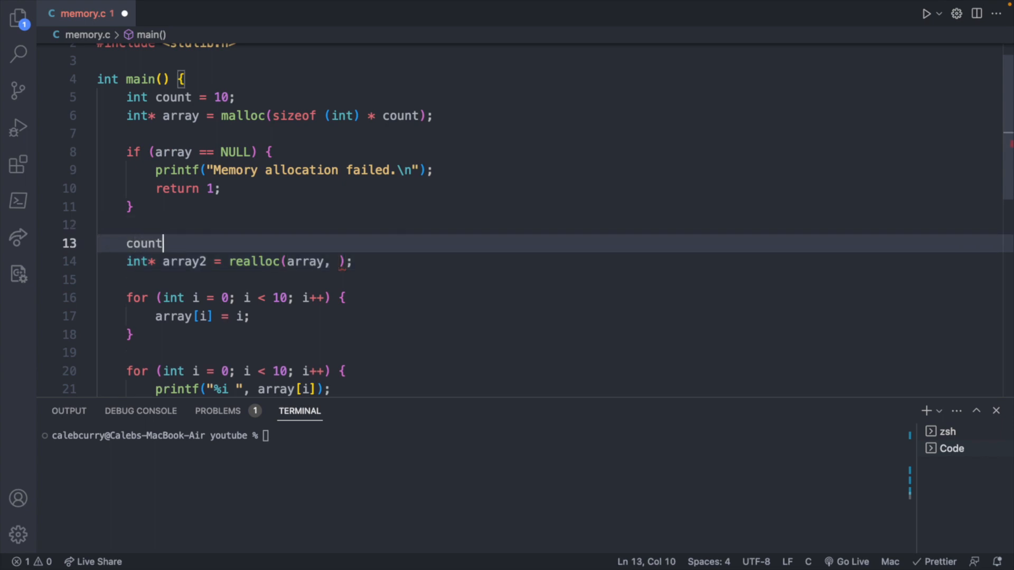
{"action": "type", "text": "++;"}
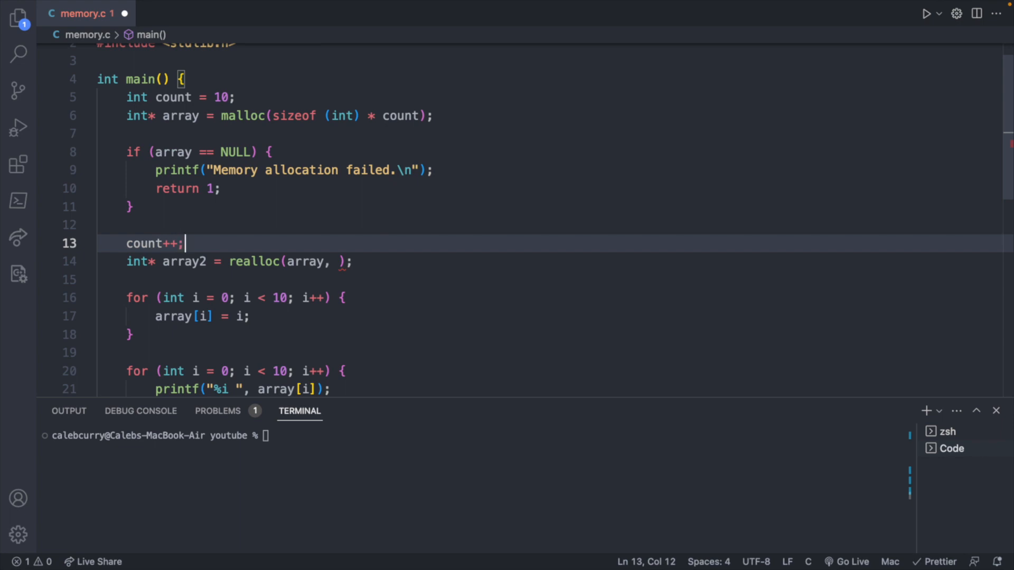
- Complete realloc's size argument as sizeof(int) * count
{"action": "left_click", "coordinate": [229, 262]}
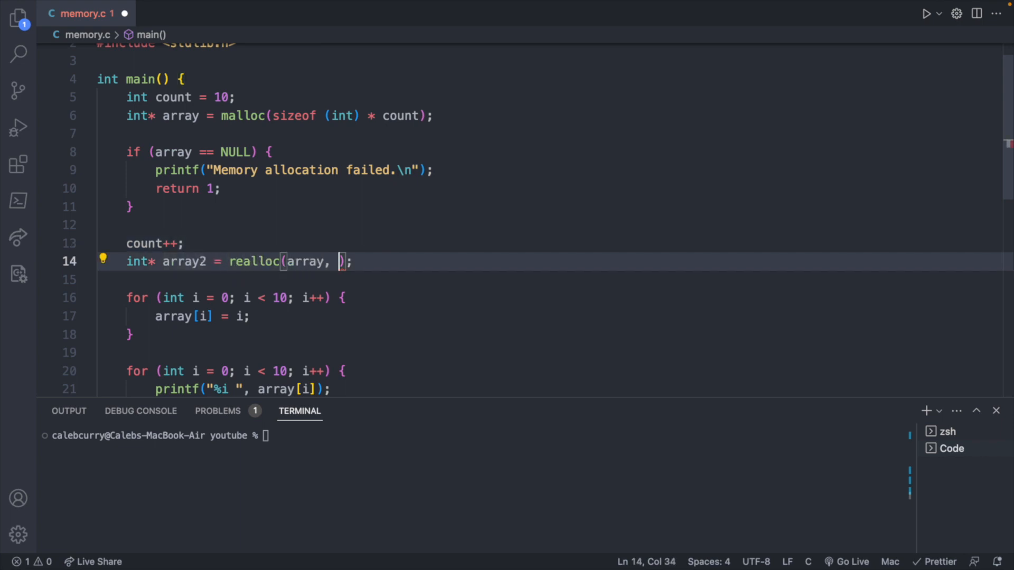
{"action": "type", "text": "sizeof(int)"}
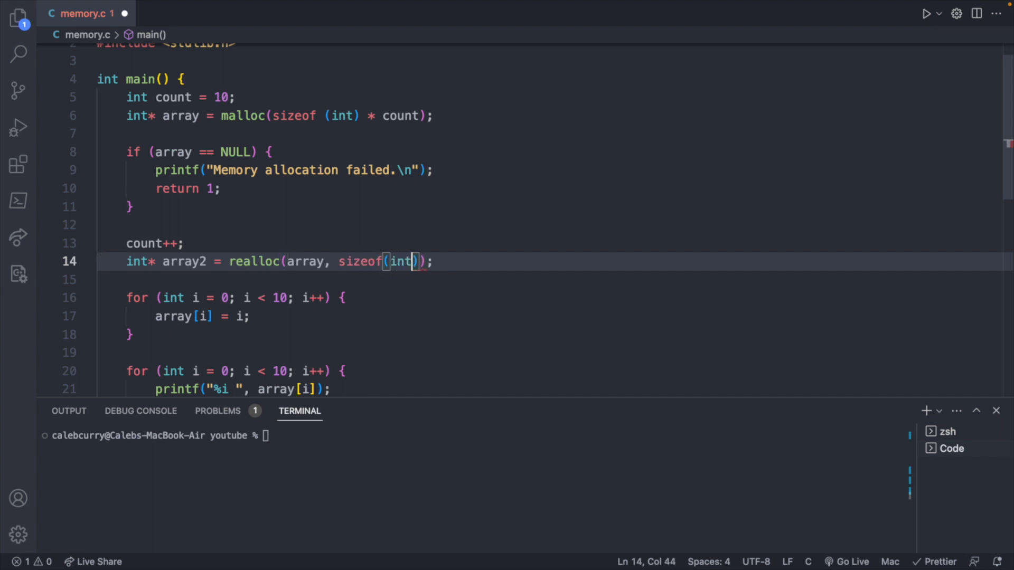
{"action": "type", "text": "* count"}
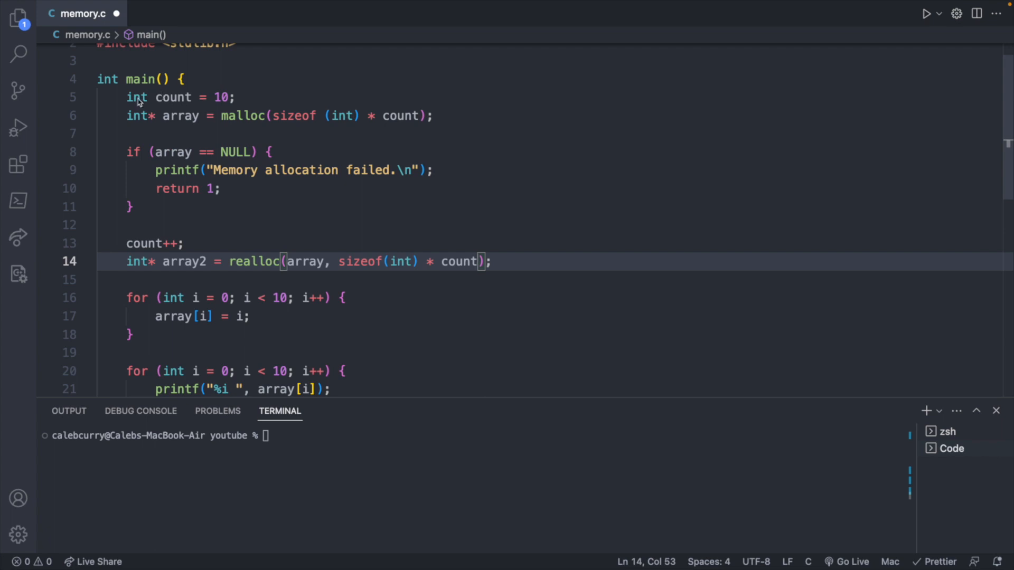
{"action": "scroll", "scroll_direction": "down", "scroll_amount": 3}
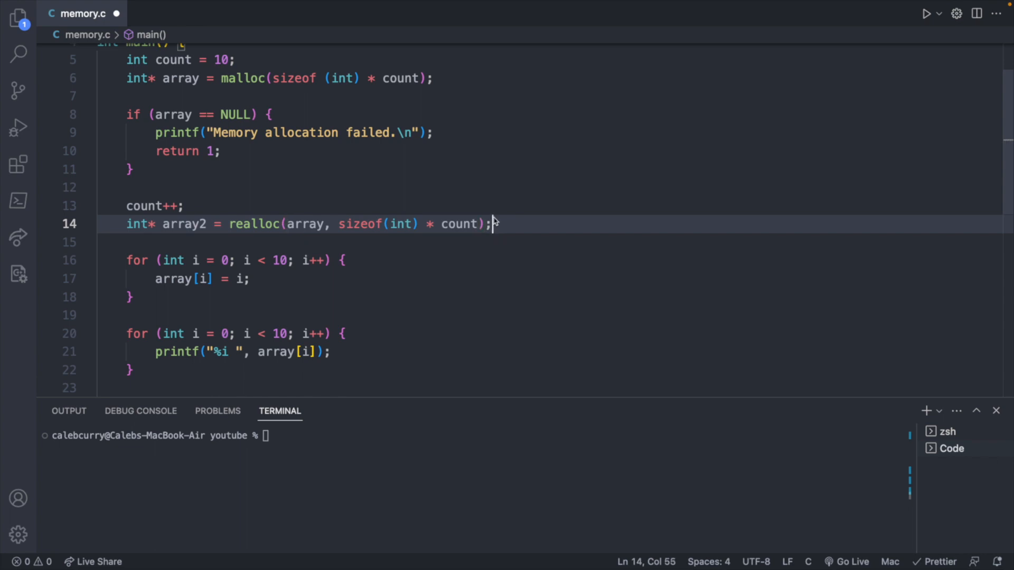
- Add a blank line below the realloc statement
{"action": "key", "text": "Enter"}
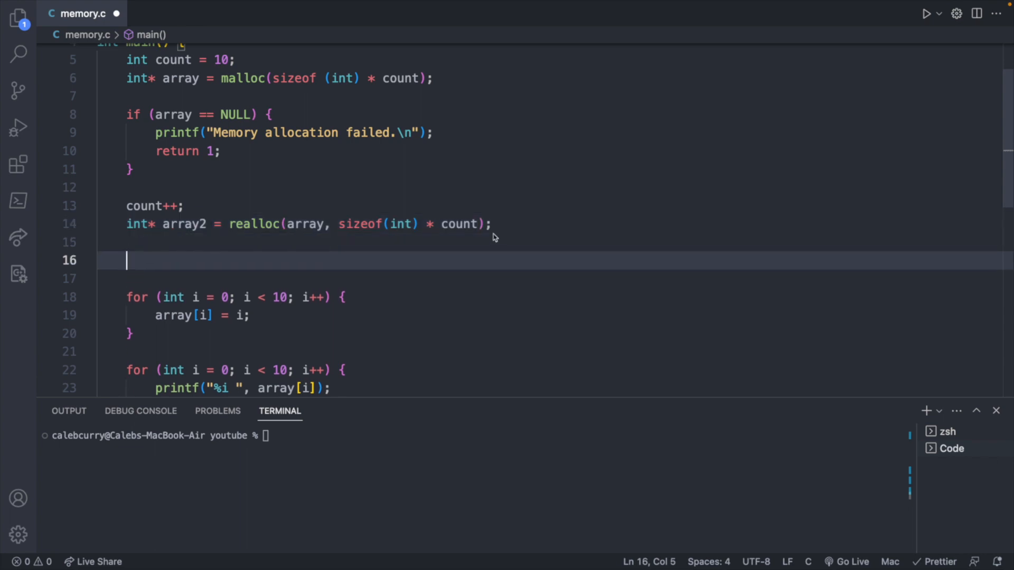
{"action": "mouse_move", "coordinate": [378, 260]}
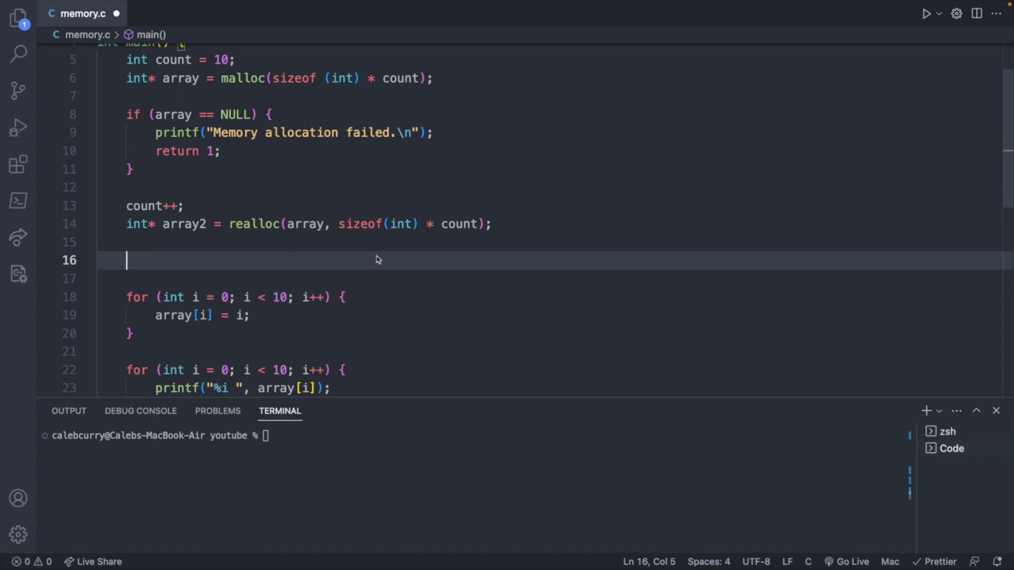
{"action": "mouse_move", "coordinate": [161, 252]}
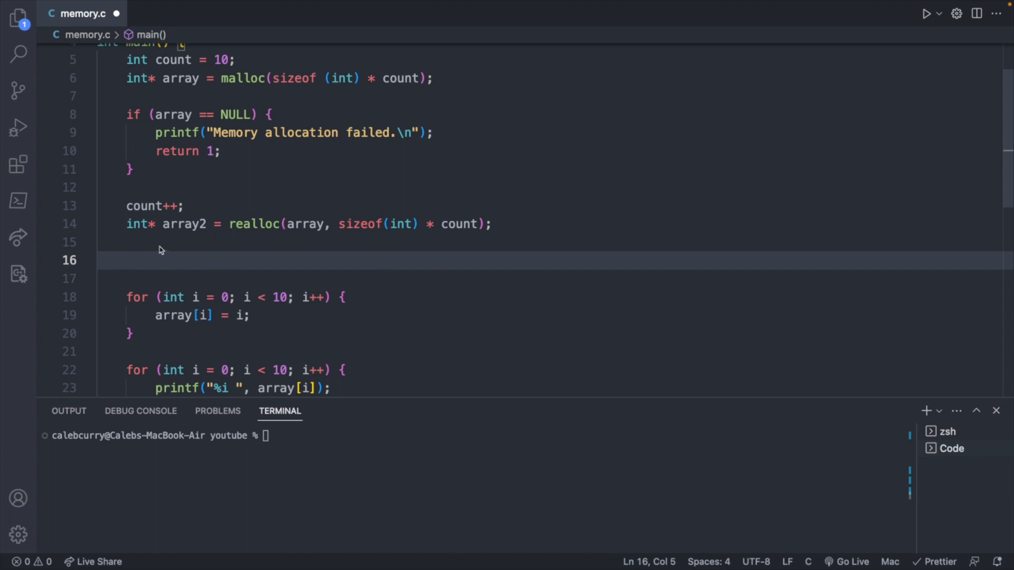
{"action": "mouse_move", "coordinate": [237, 237]}
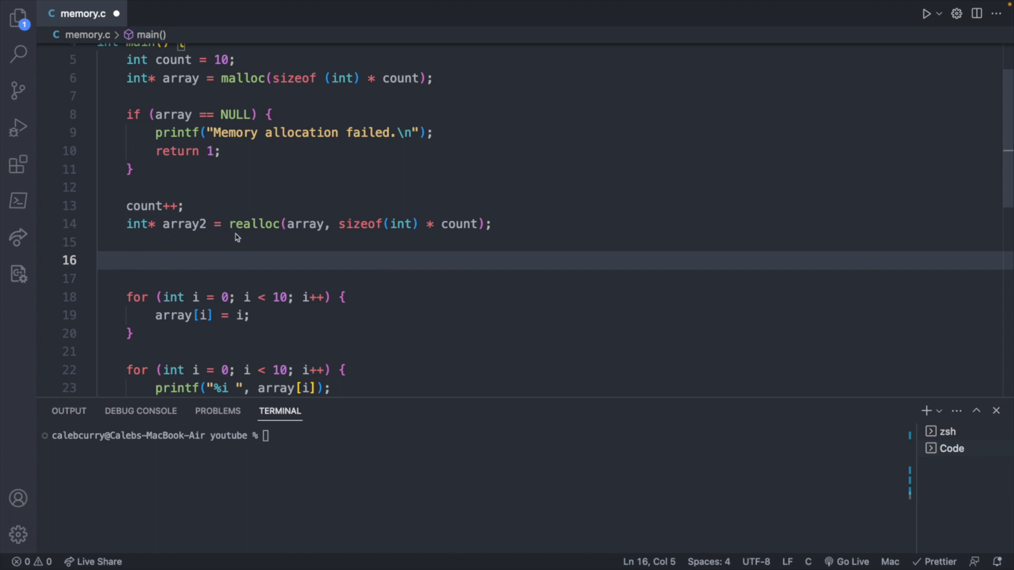
{"action": "mouse_move", "coordinate": [244, 242]}
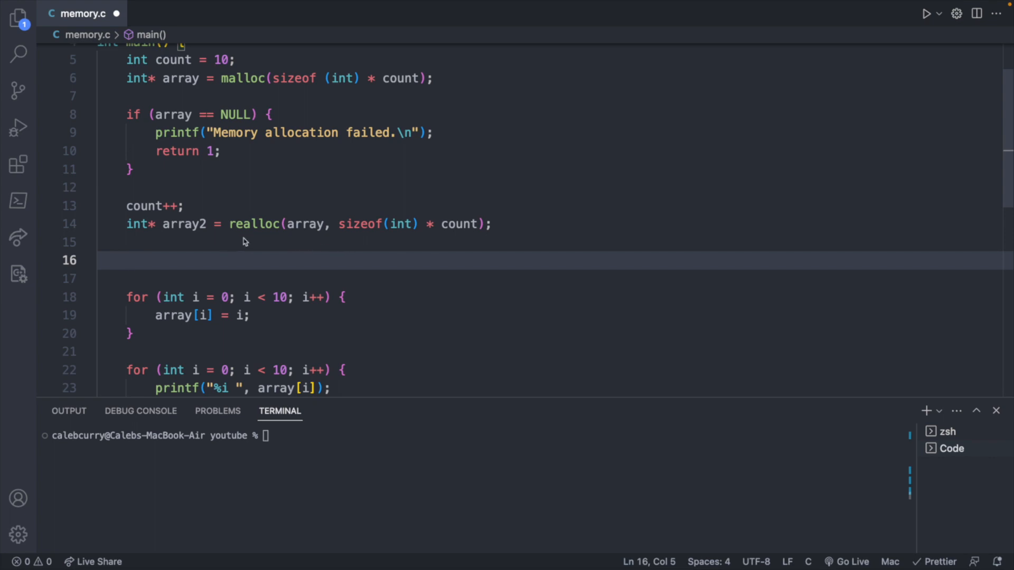
{"action": "mouse_move", "coordinate": [295, 240]}
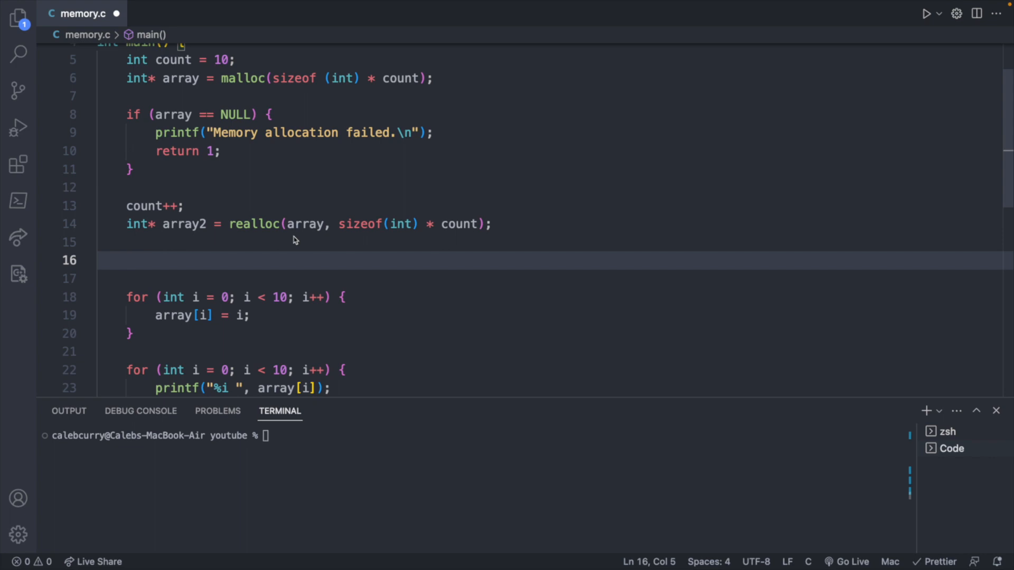
{"action": "mouse_move", "coordinate": [251, 247]}
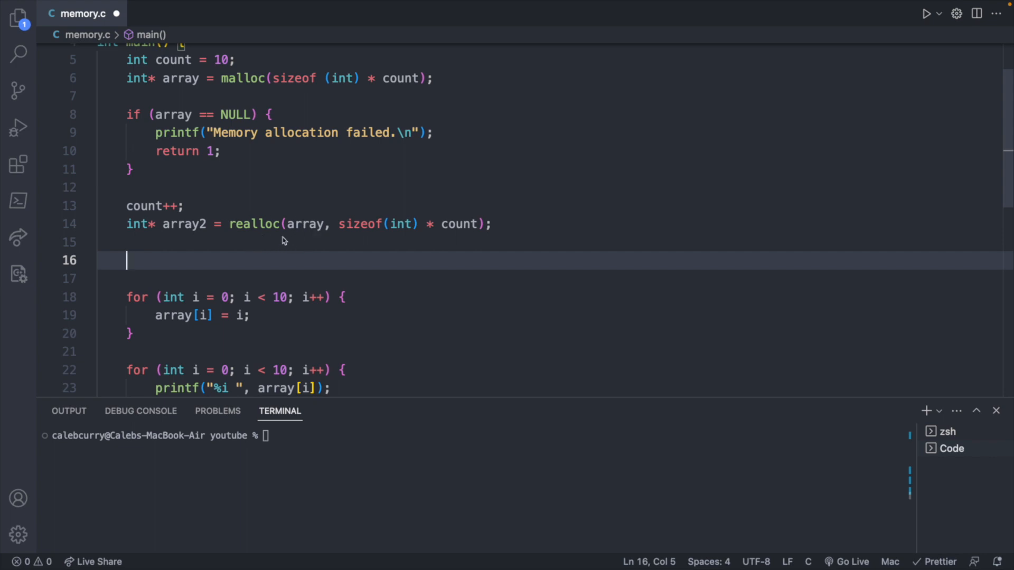
{"action": "mouse_move", "coordinate": [223, 262]}
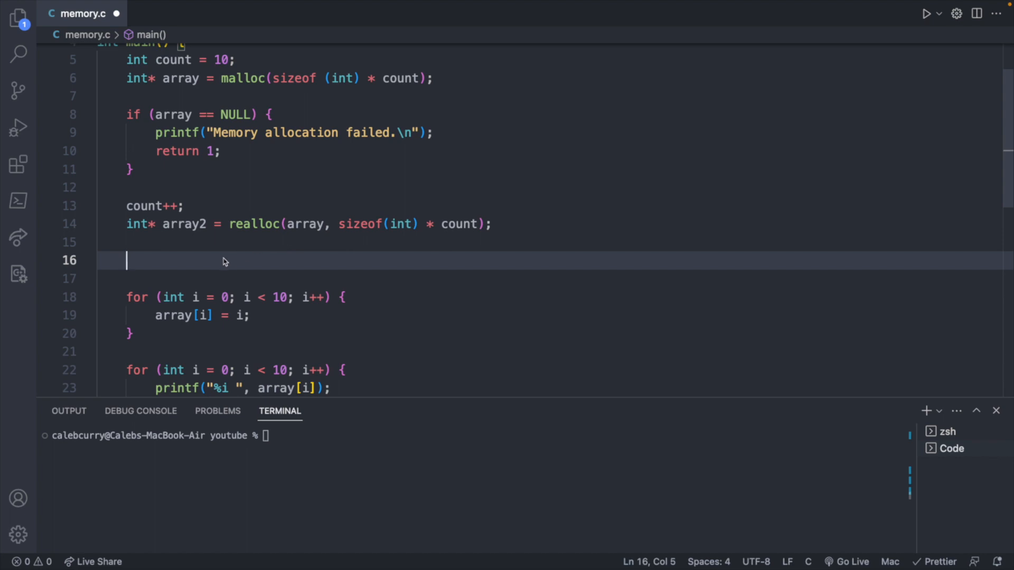
{"action": "mouse_move", "coordinate": [199, 262]}
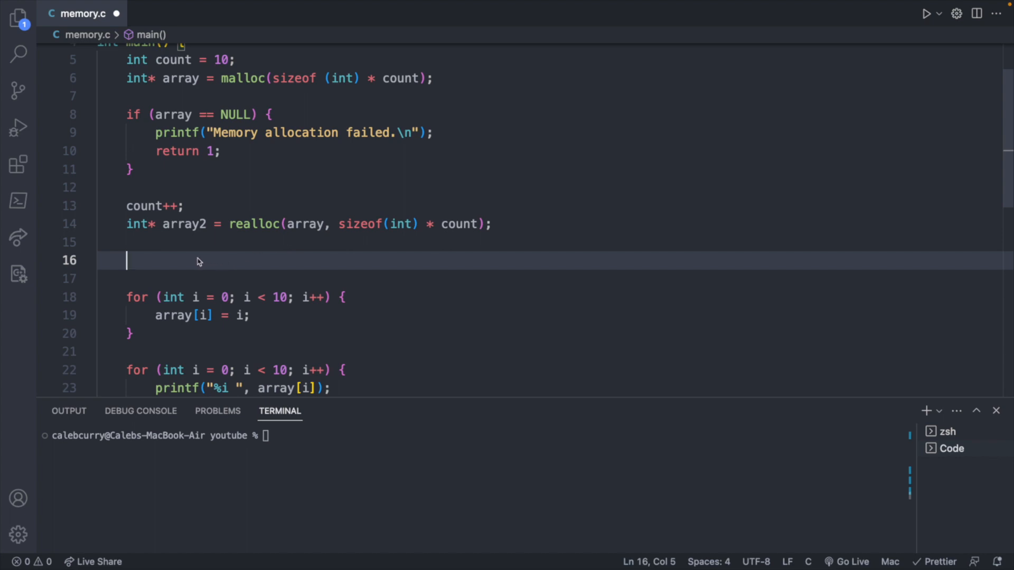
{"action": "mouse_move", "coordinate": [163, 309]}
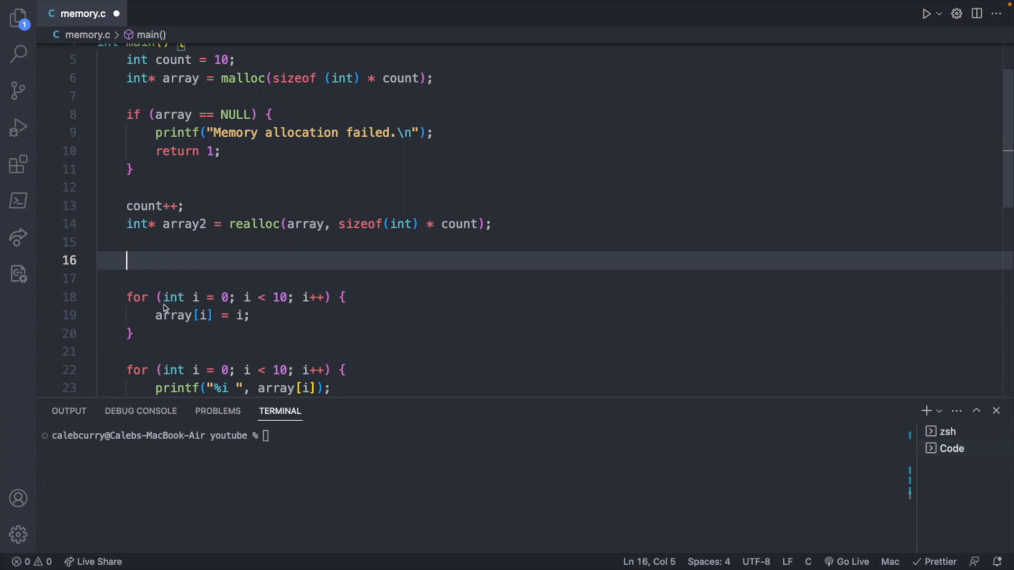
{"action": "mouse_move", "coordinate": [176, 273]}
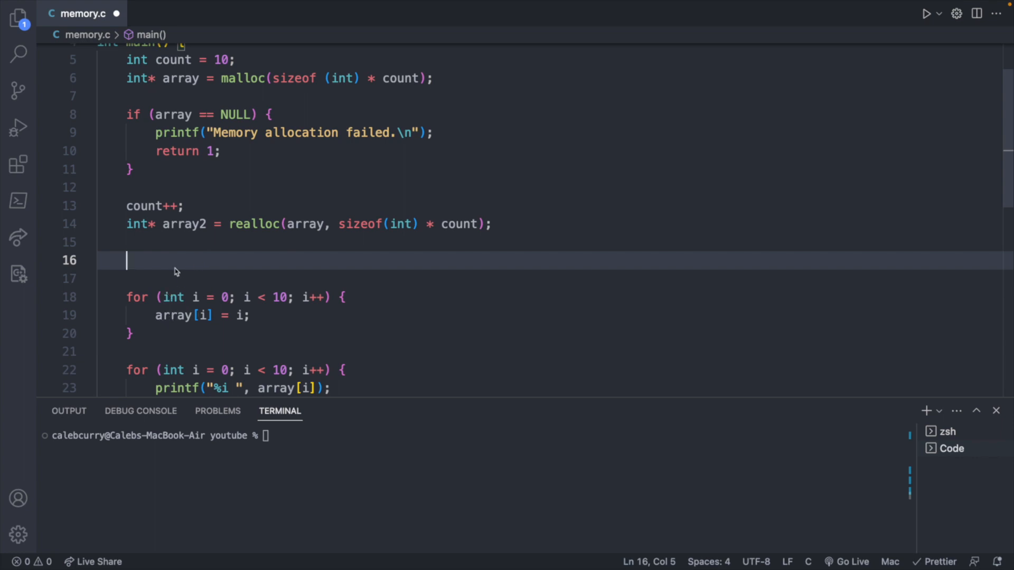
{"action": "mouse_move", "coordinate": [185, 262]}
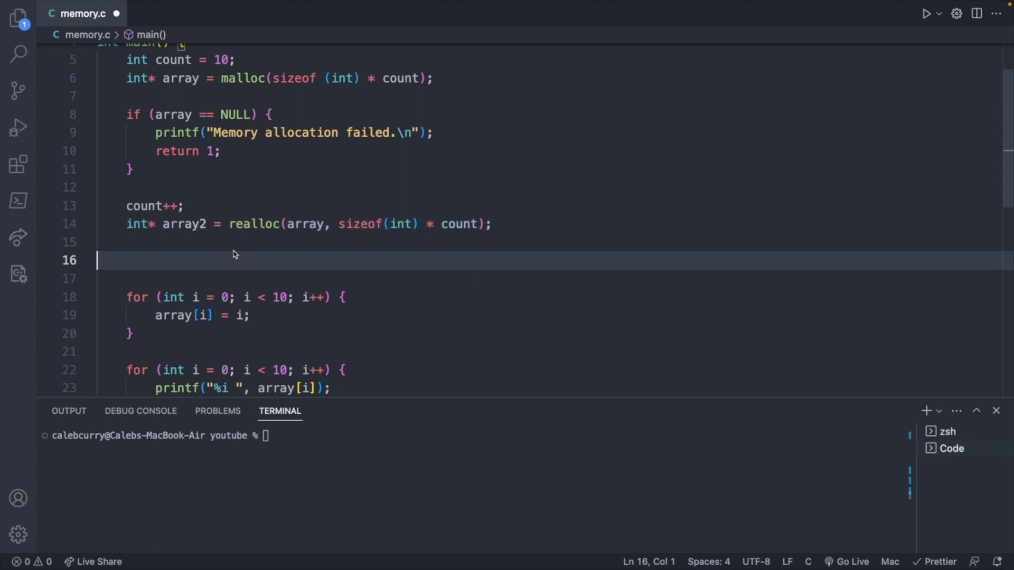
- Begin an if(array2 == NULL){ check below the realloc call
{"action": "key", "text": "Enter"}
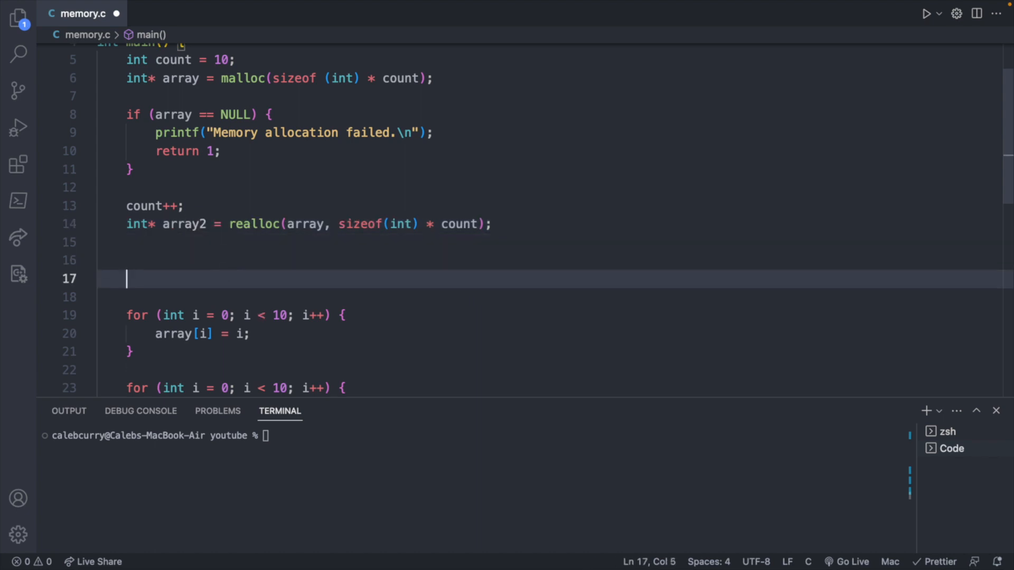
{"action": "key", "text": "Backspace"}
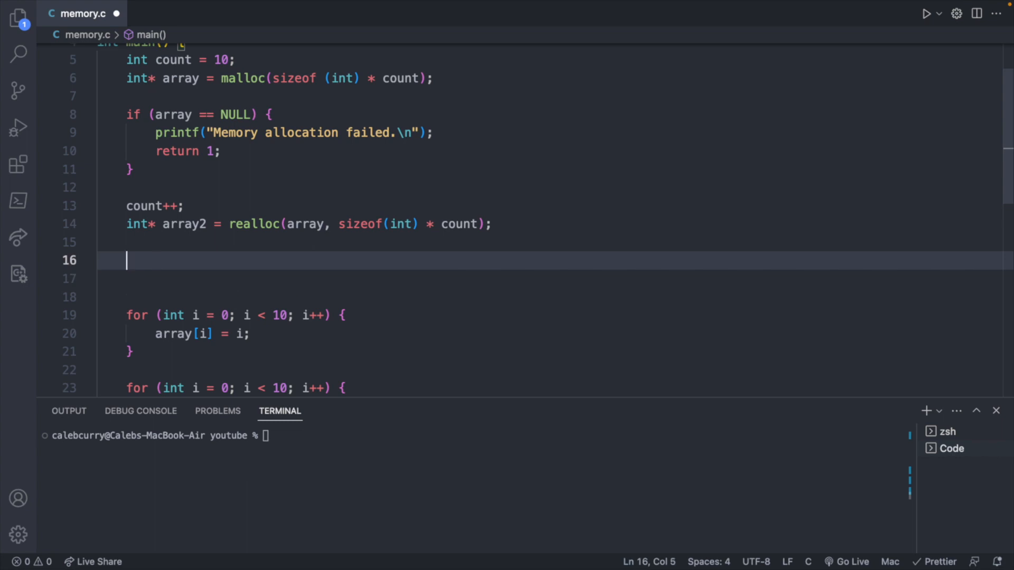
{"action": "type", "text": "if("}
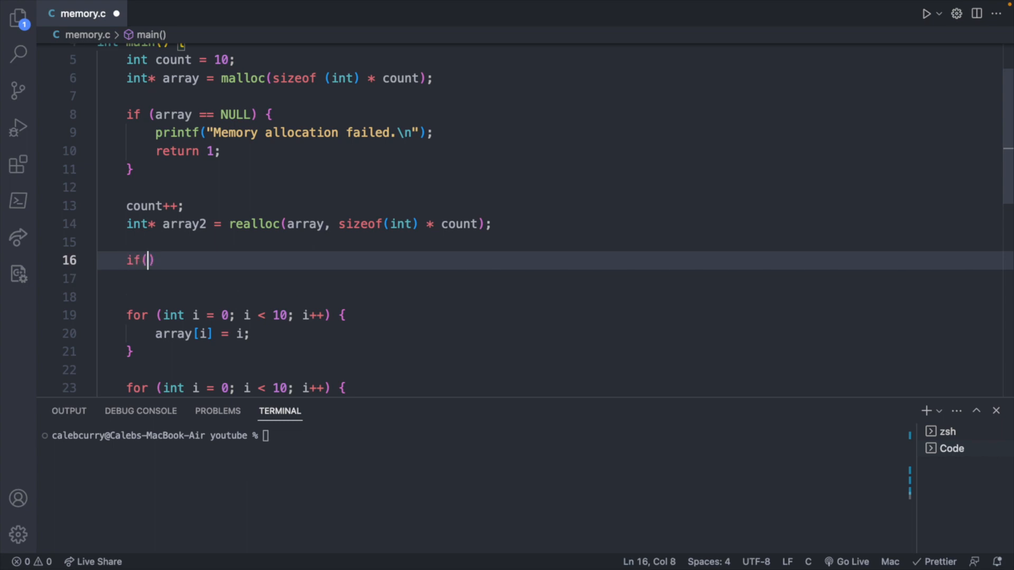
{"action": "type", "text": "array2"}
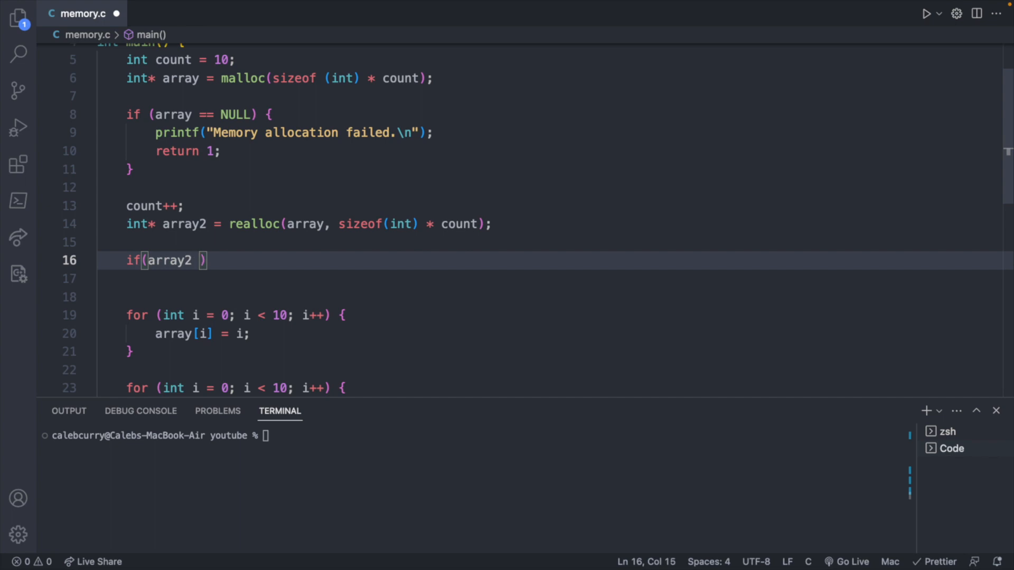
{"action": "type", "text": "== NULL){"}
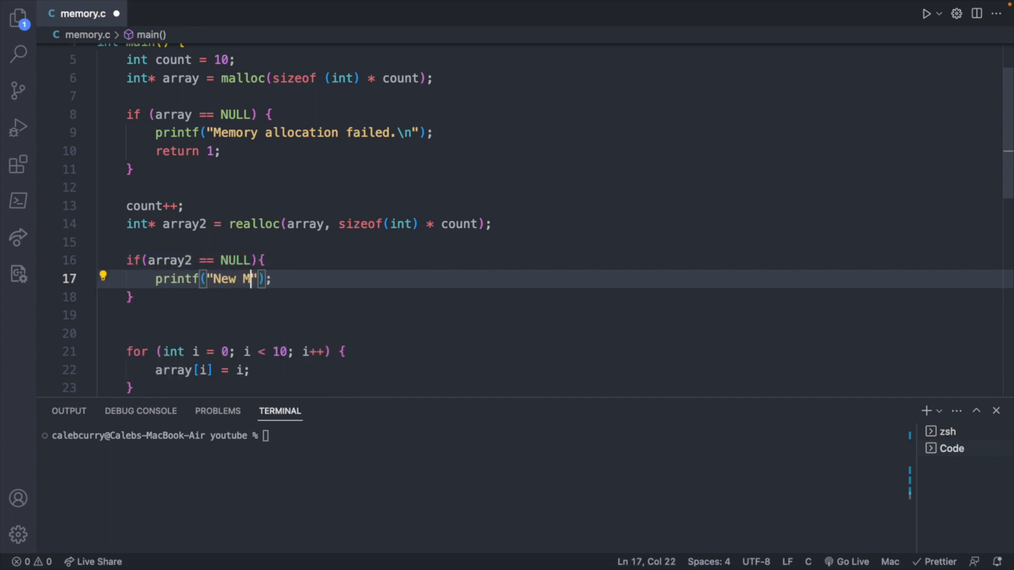
- Print "New Memory allocation failed...\n" and return 1 inside the check
{"action": "type", "text": "emory allo"}
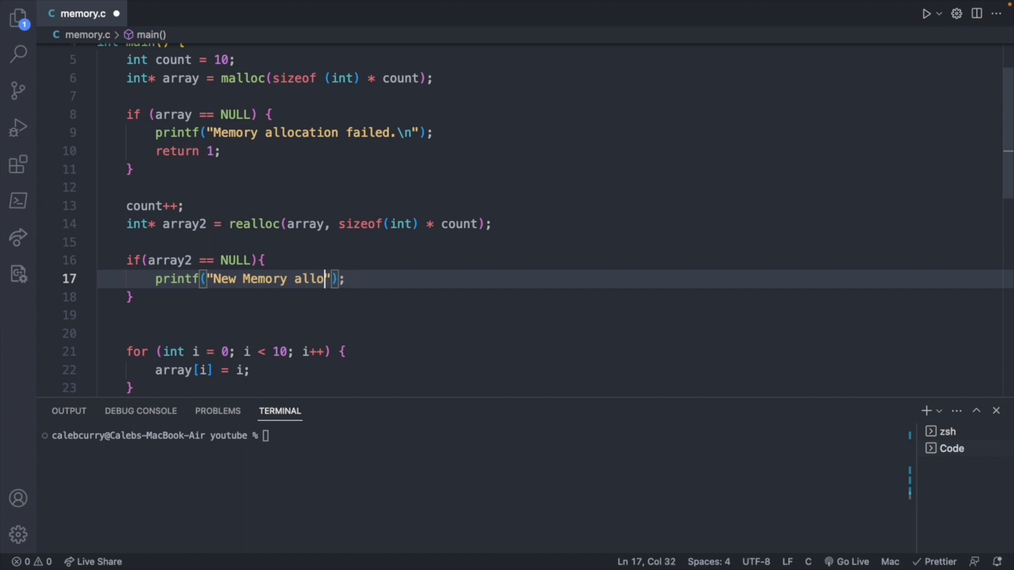
{"action": "type", "text": "cation failed"}
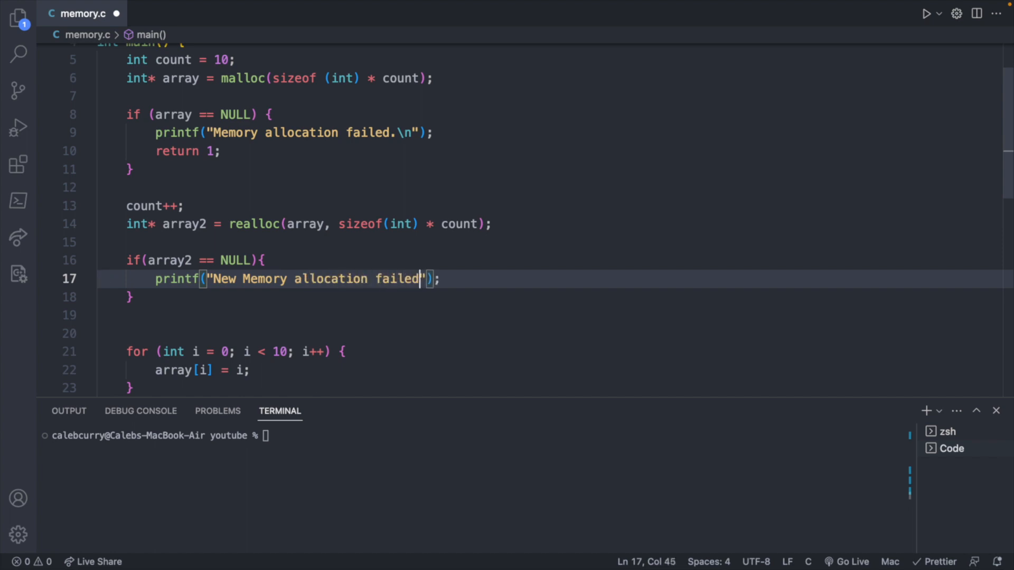
{"action": "type", "text": "...\\n"}
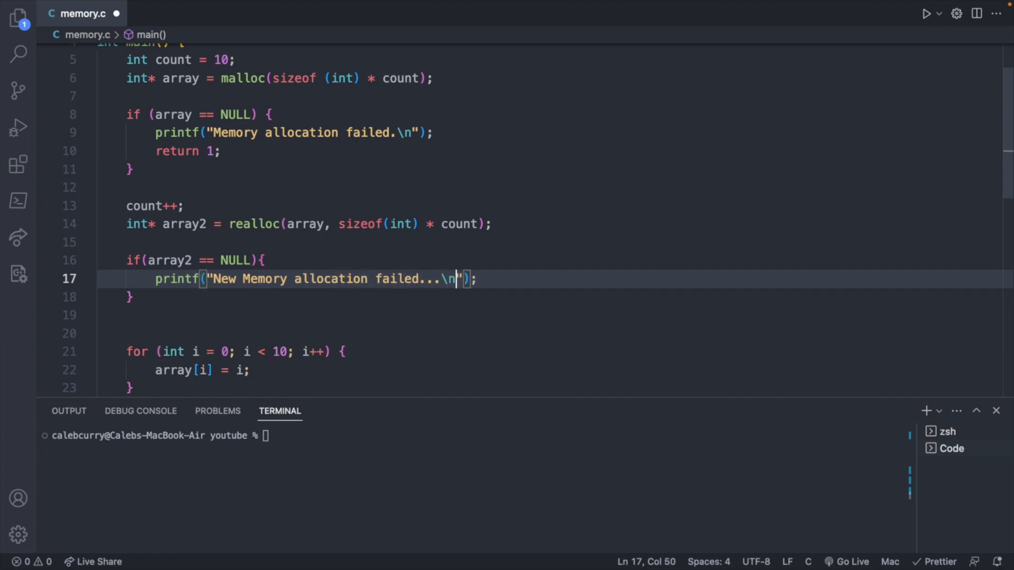
{"action": "key", "text": "Enter"}
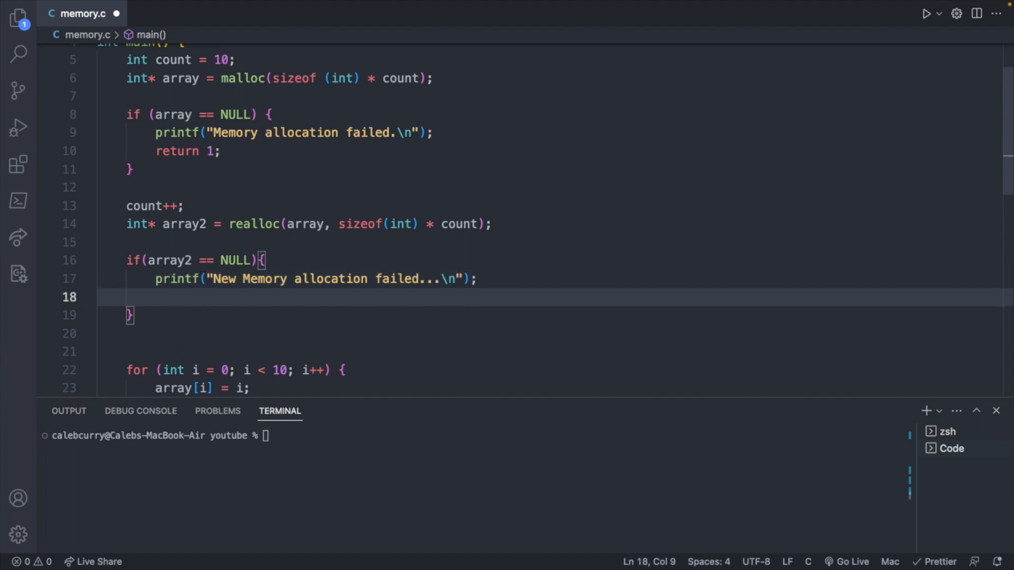
{"action": "type", "text": "return 1;"}
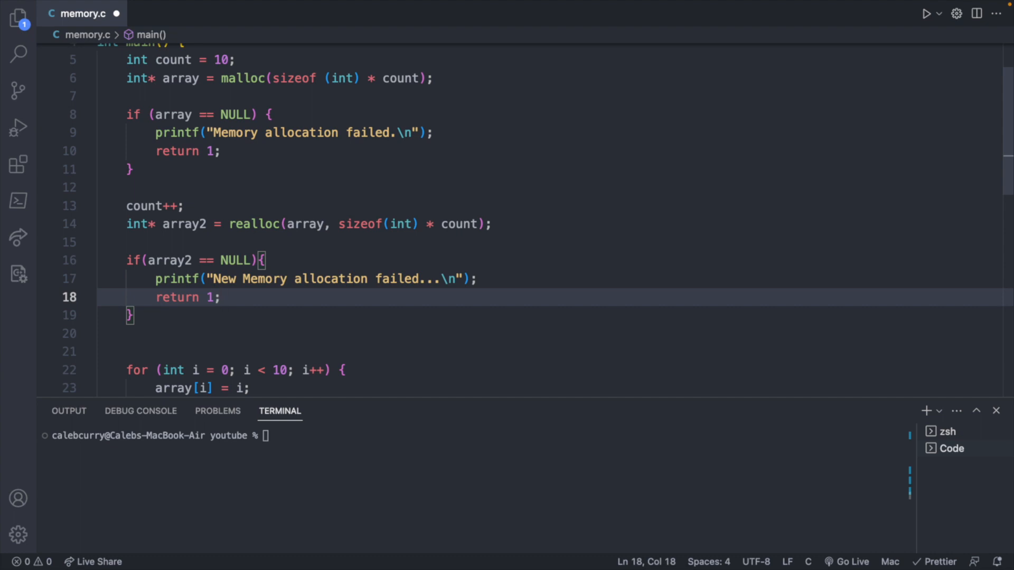
{"action": "mouse_move", "coordinate": [188, 173]}
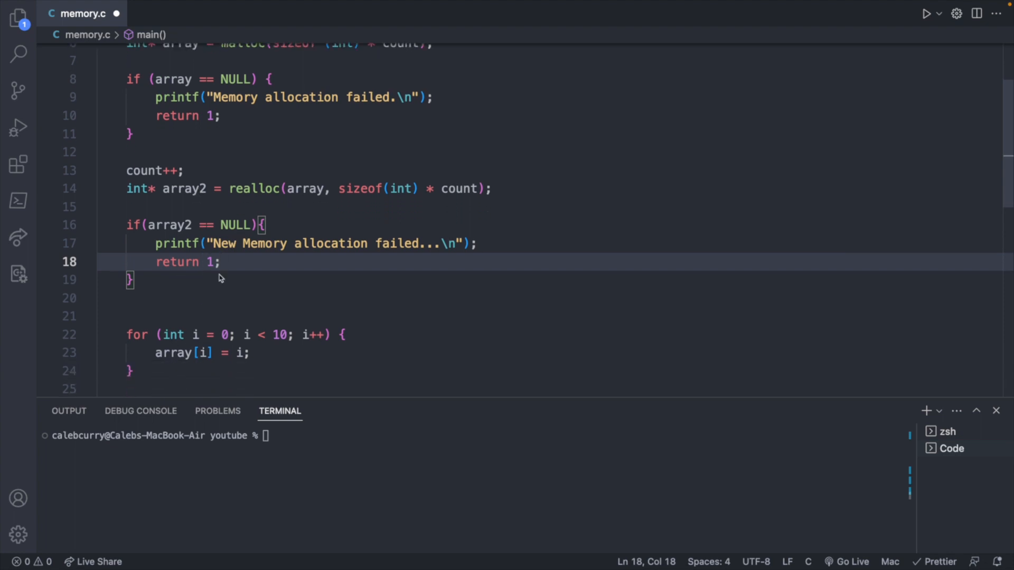
{"action": "mouse_move", "coordinate": [241, 272]}
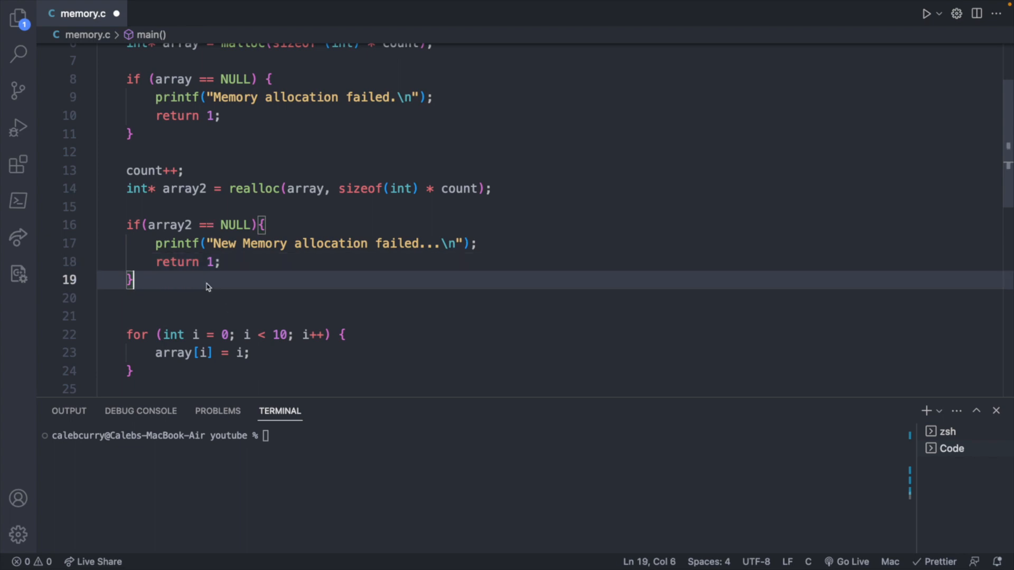
- Add else { array = array2; } to keep the reallocated pointer
{"action": "type", "text": "else {"}
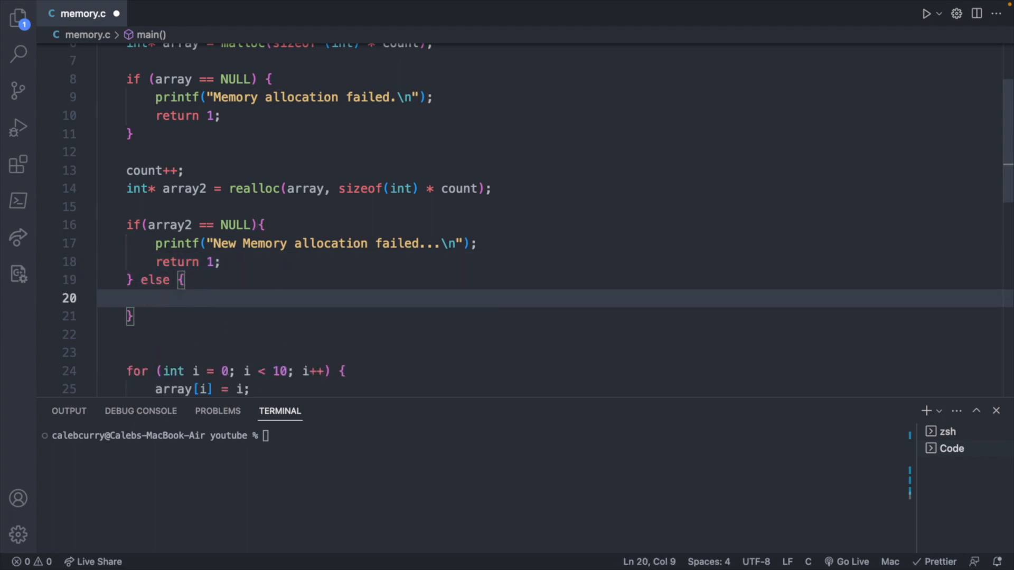
{"action": "type", "text": "array ="}
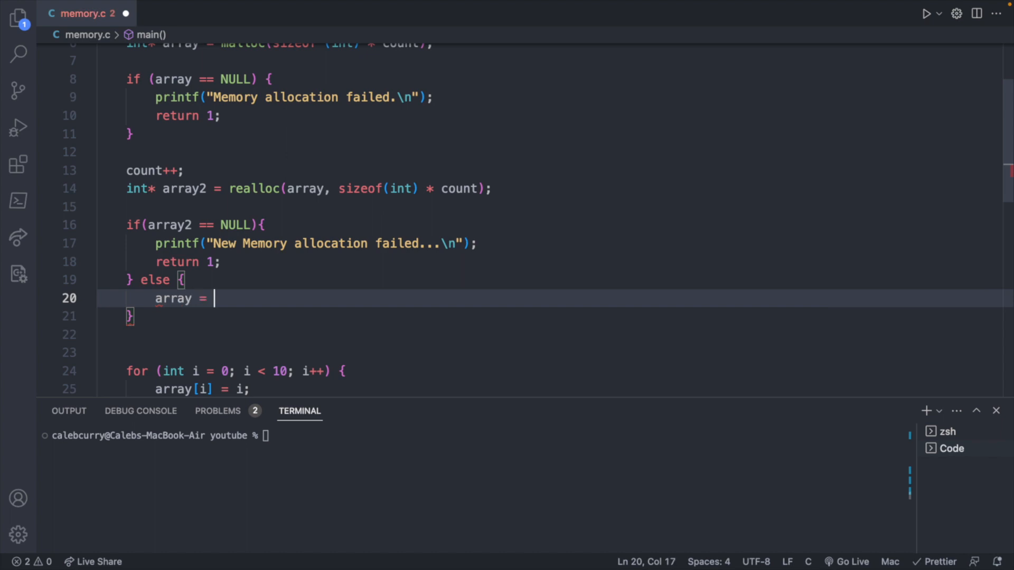
{"action": "type", "text": "array2;"}
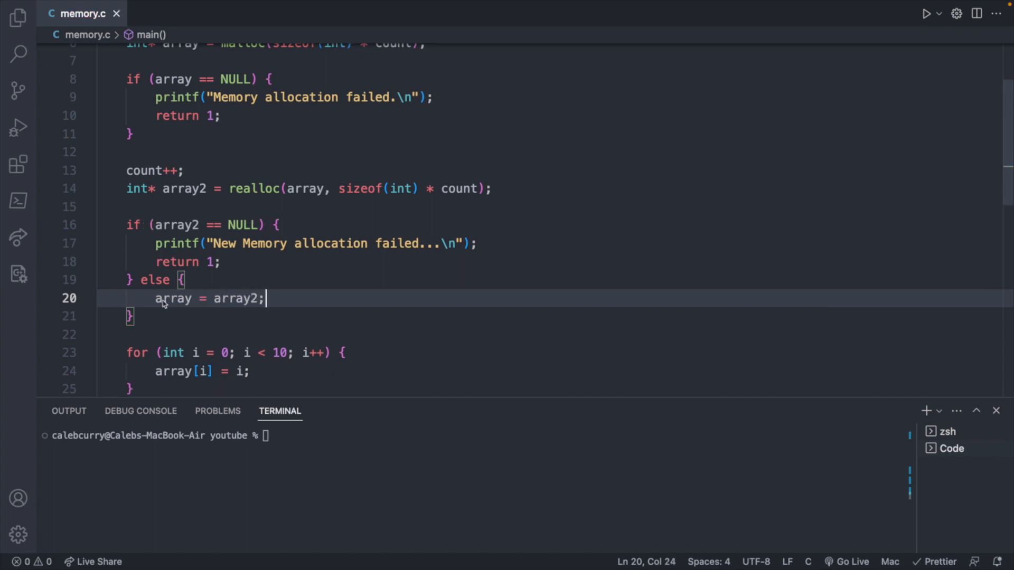
{"action": "mouse_move", "coordinate": [296, 300]}
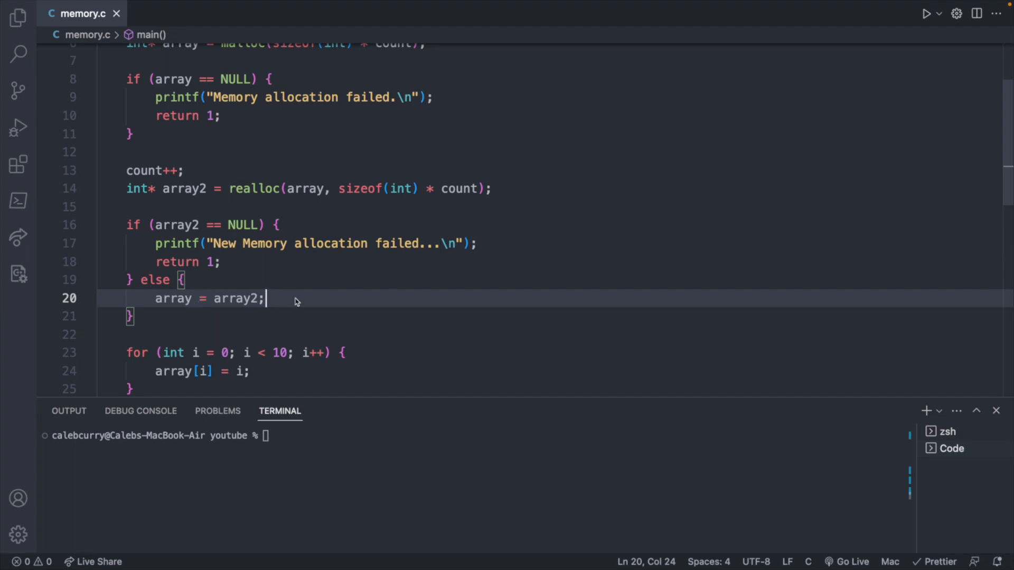
- Bound the loops by count, run, then change count to 20 to print 0–20
{"action": "type", "text": "count; i++) {"}
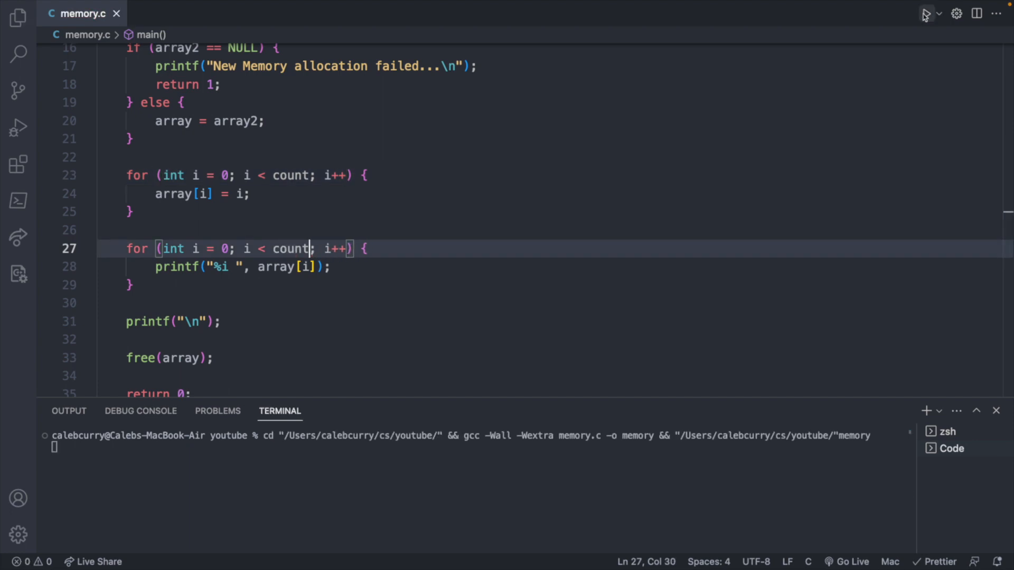
{"action": "key", "text": "Enter"}
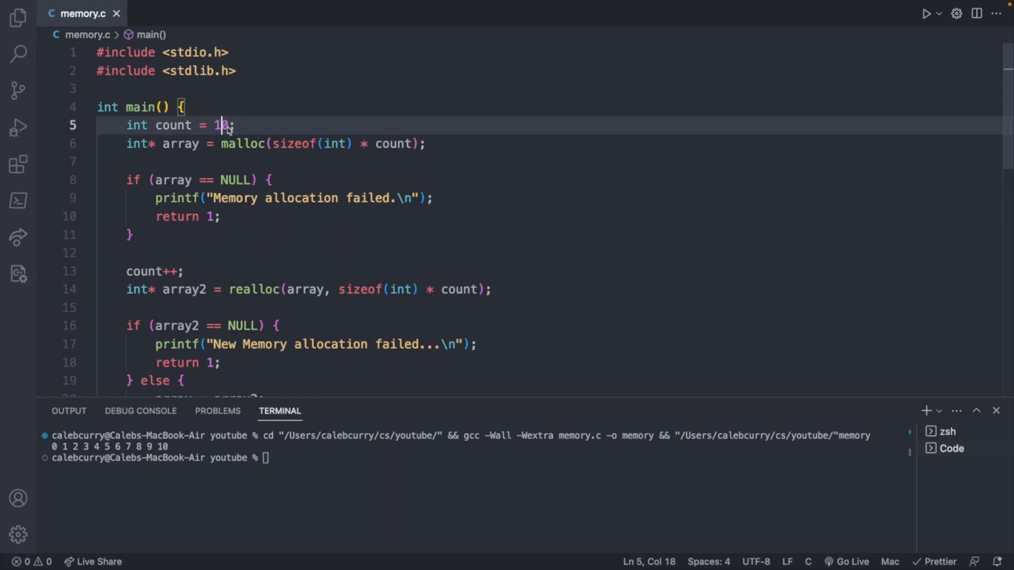
{"action": "type", "text": "0"}
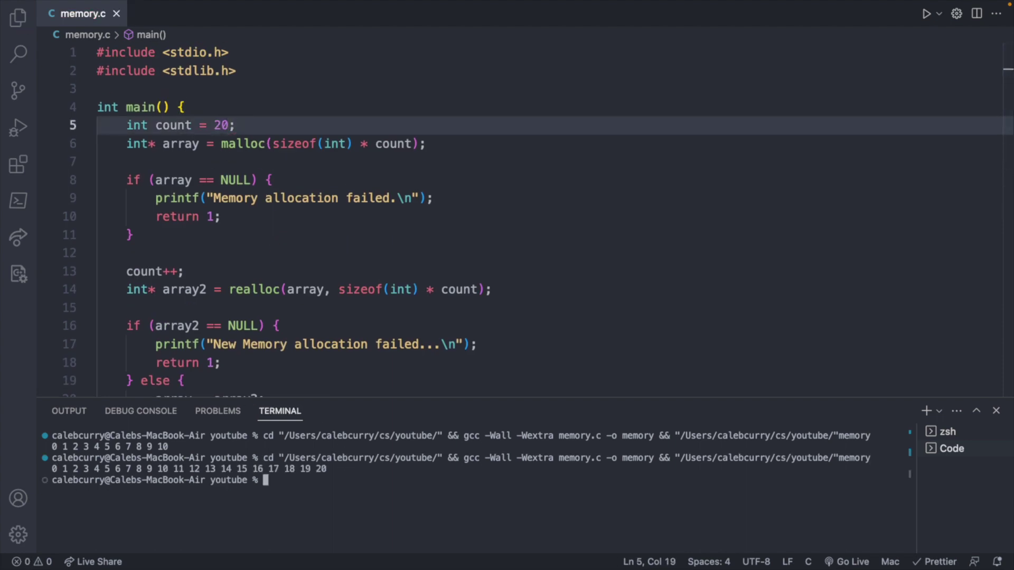
{"action": "mouse_move", "coordinate": [374, 497]}
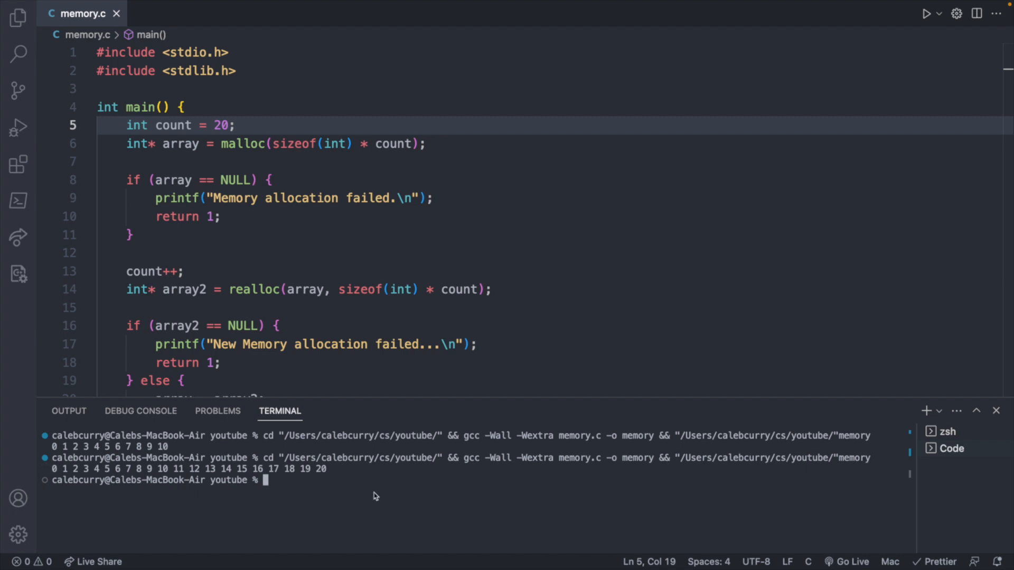
{"action": "mouse_move", "coordinate": [178, 143]}
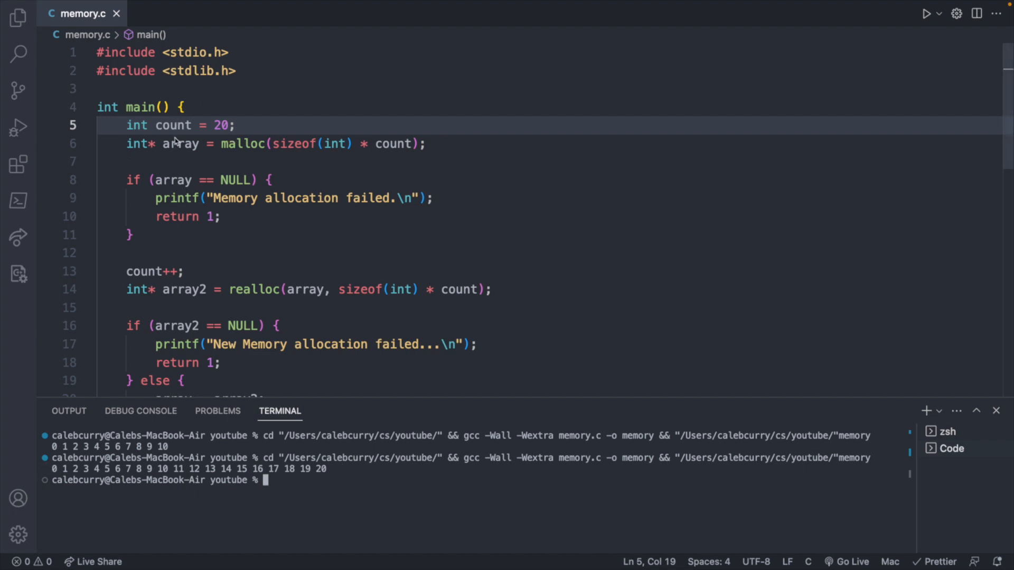
{"action": "mouse_move", "coordinate": [239, 264]}
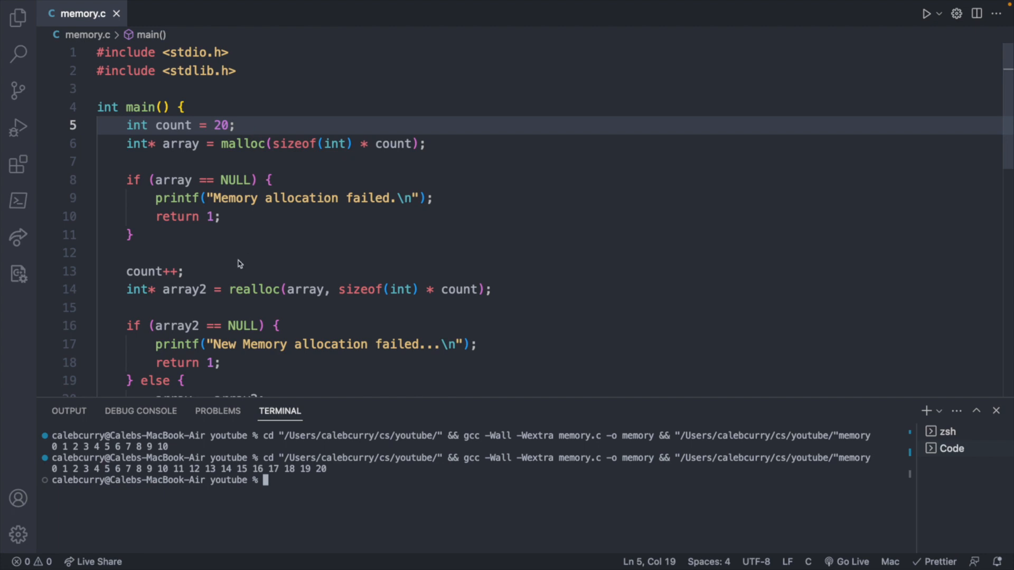
{"action": "scroll", "scroll_direction": "down", "scroll_amount": 3}
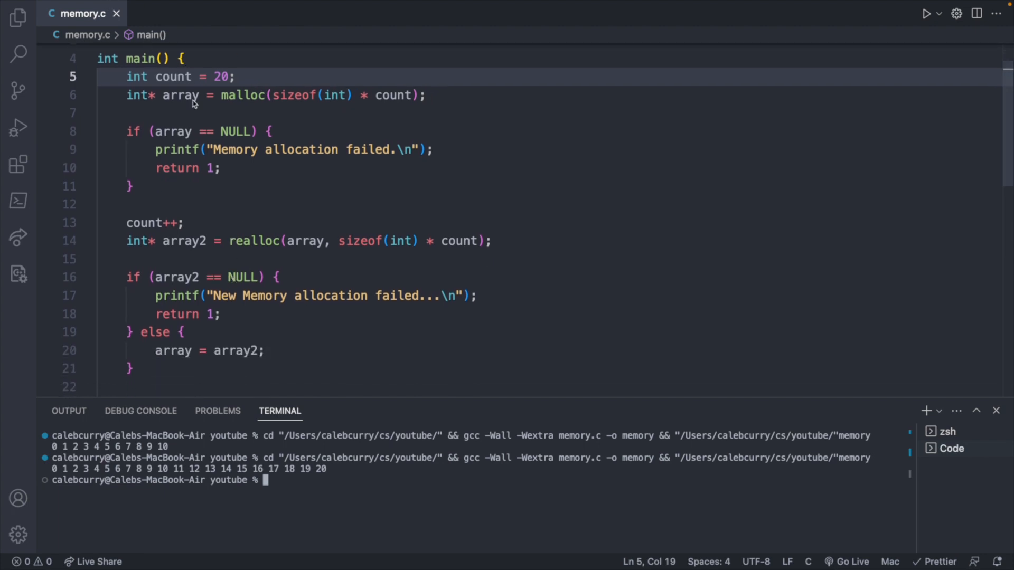
{"action": "mouse_move", "coordinate": [168, 231]}
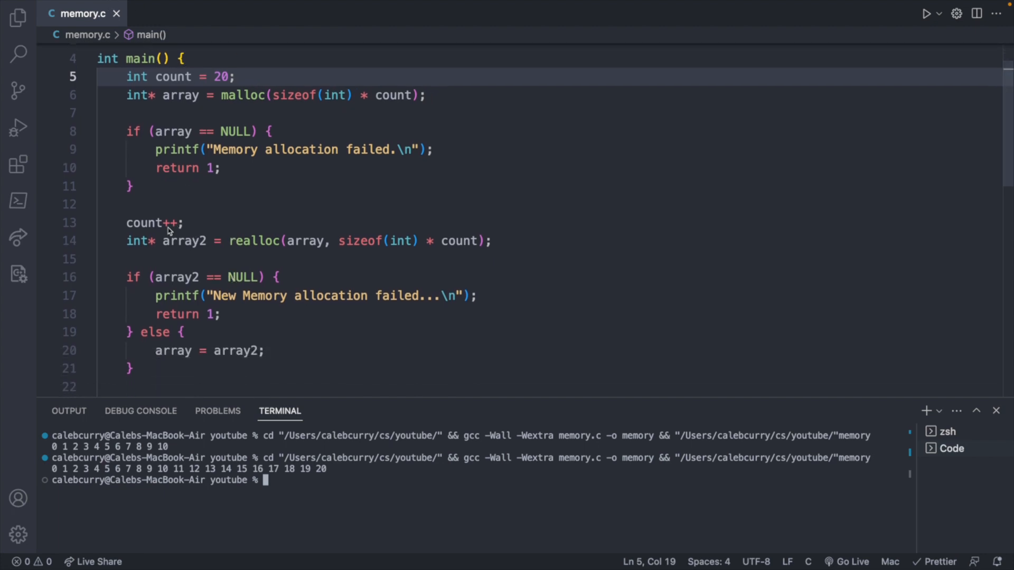
{"action": "mouse_move", "coordinate": [160, 262]}
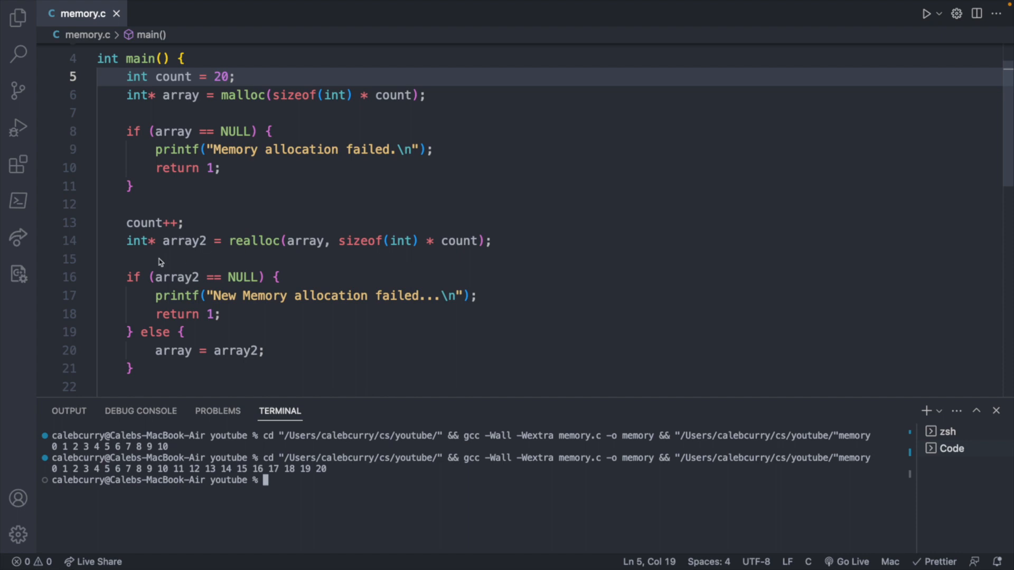
{"action": "mouse_move", "coordinate": [218, 255]}
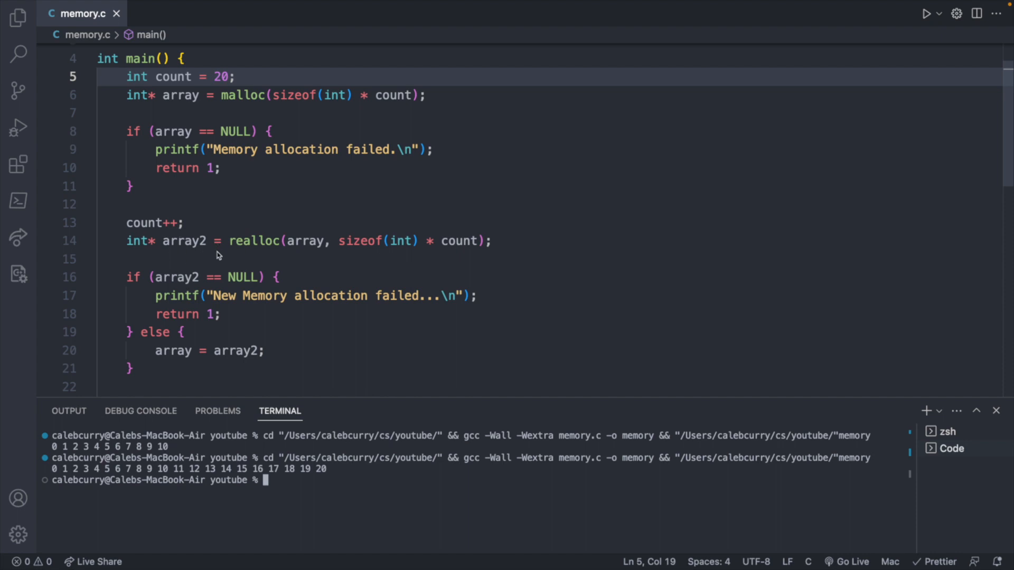
{"action": "mouse_move", "coordinate": [224, 260]}
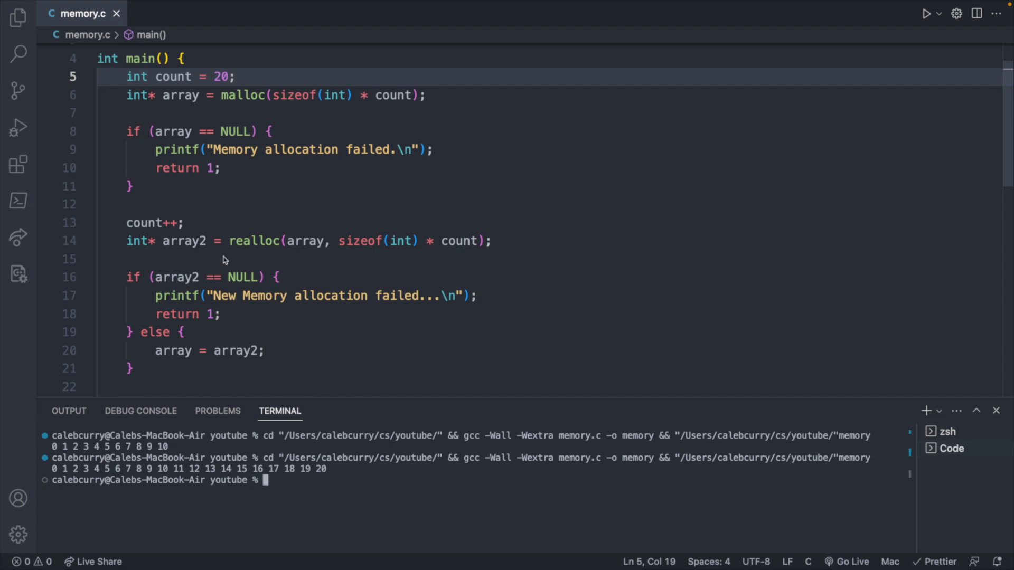